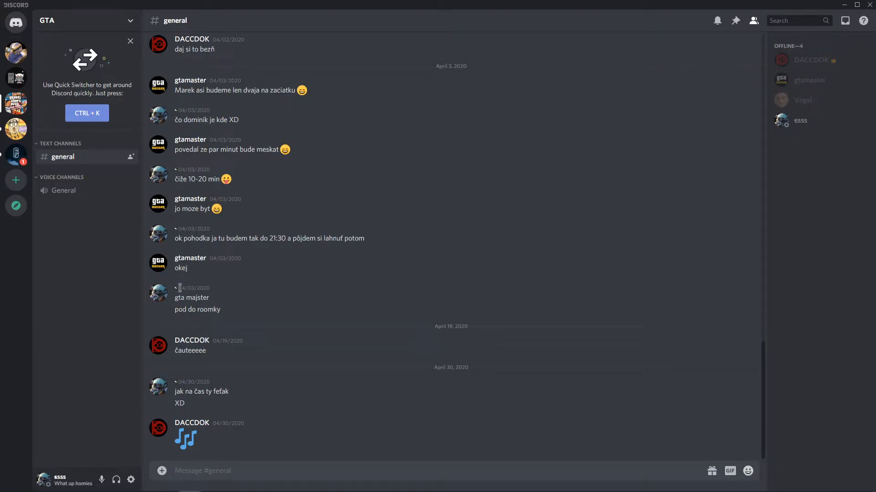
mouse_move(378, 287)
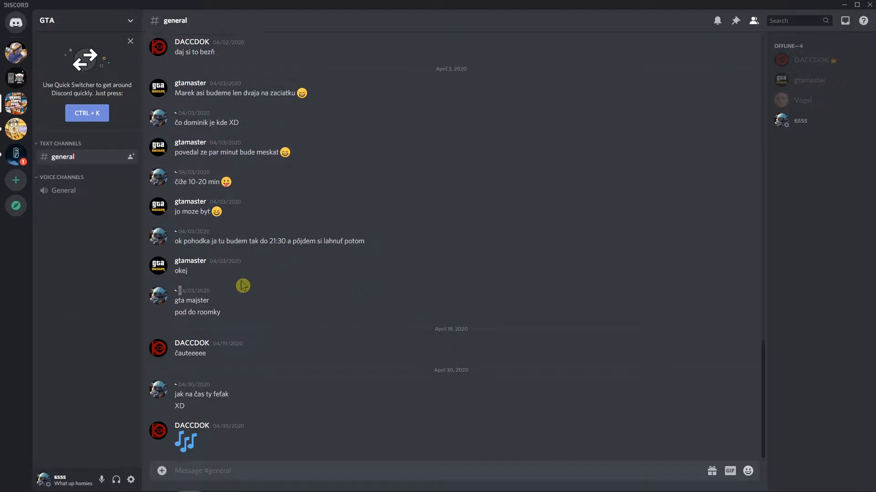
mouse_move(128, 480)
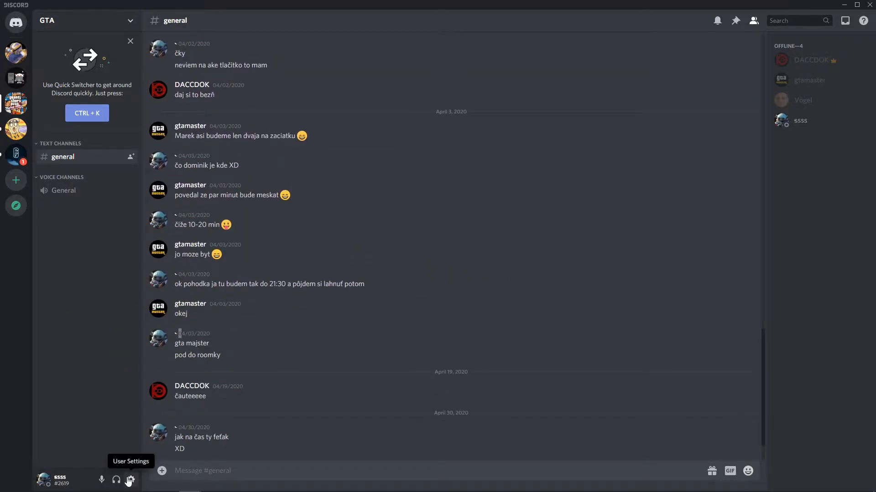
Reach User Settings from the chat, glance at Streamer Mode, and land on My Account
click(128, 480)
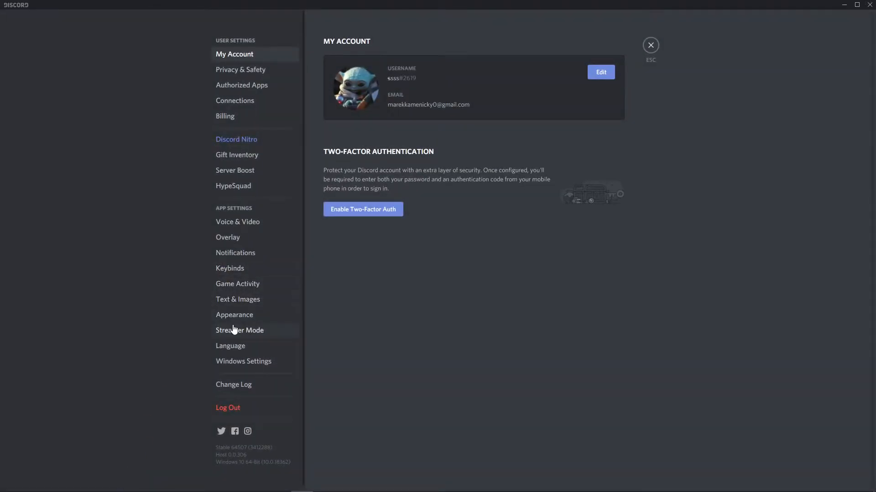
click(239, 330)
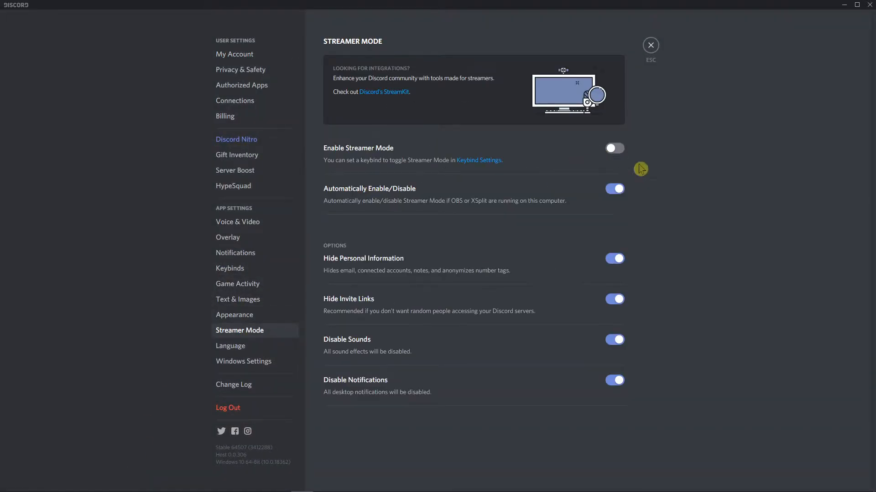
click(235, 54)
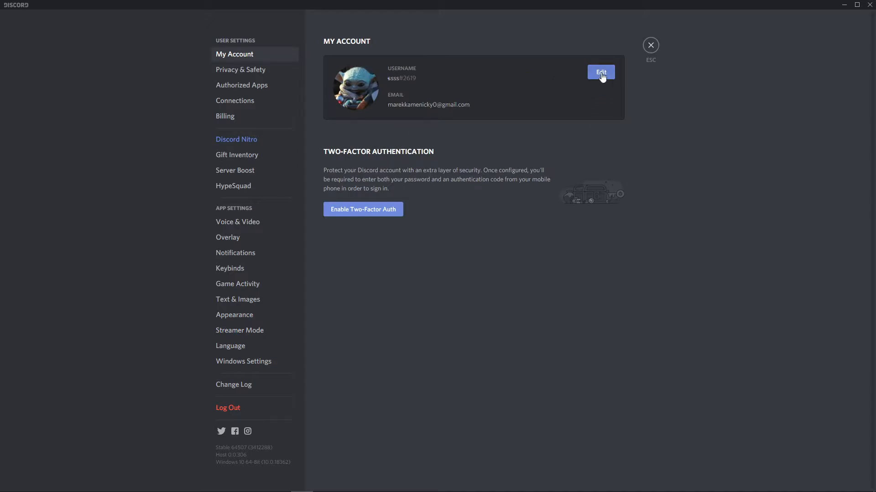
Edit the account: paste the invisible symbol as the username and enter the current password
click(600, 73)
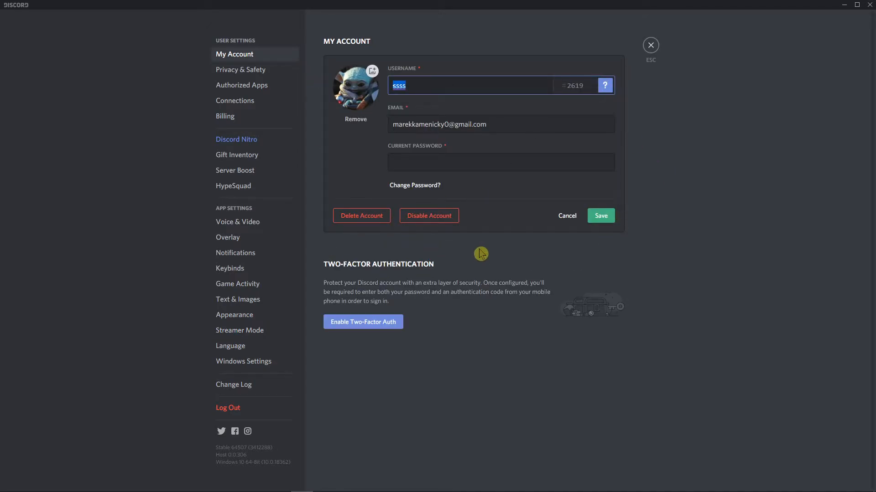
text(How to Make Discord Username Invisible)
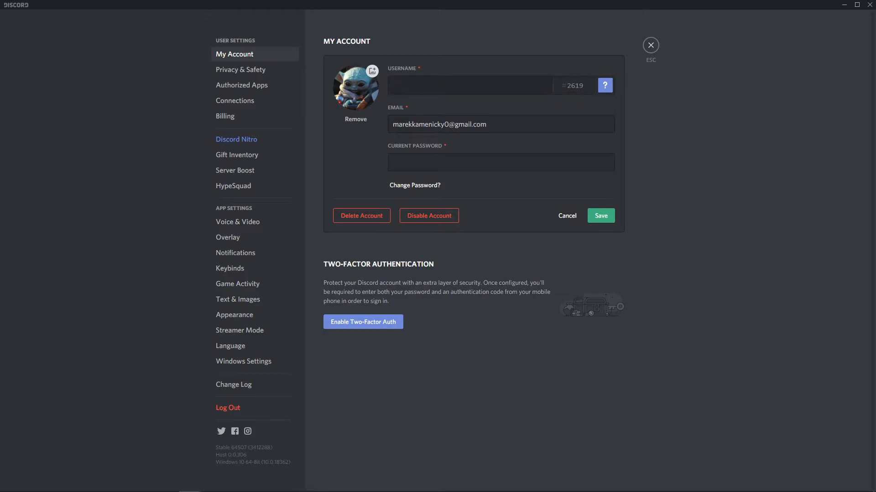
click(469, 86)
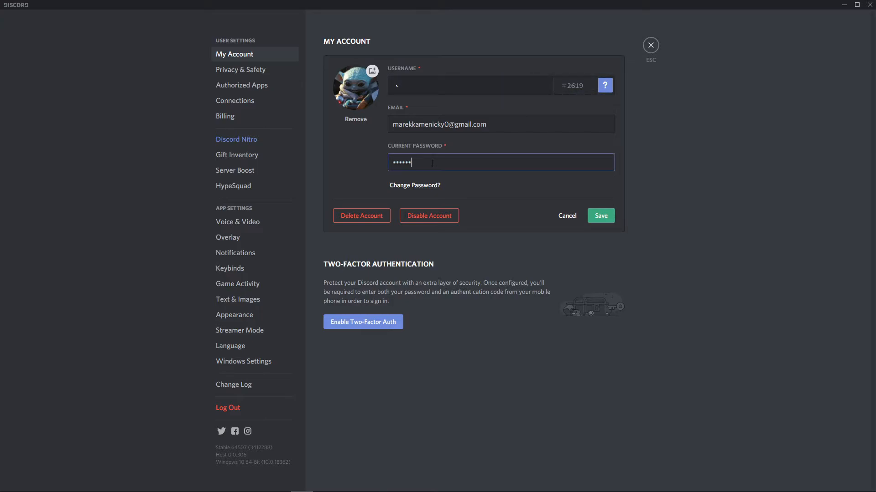
text(••••)
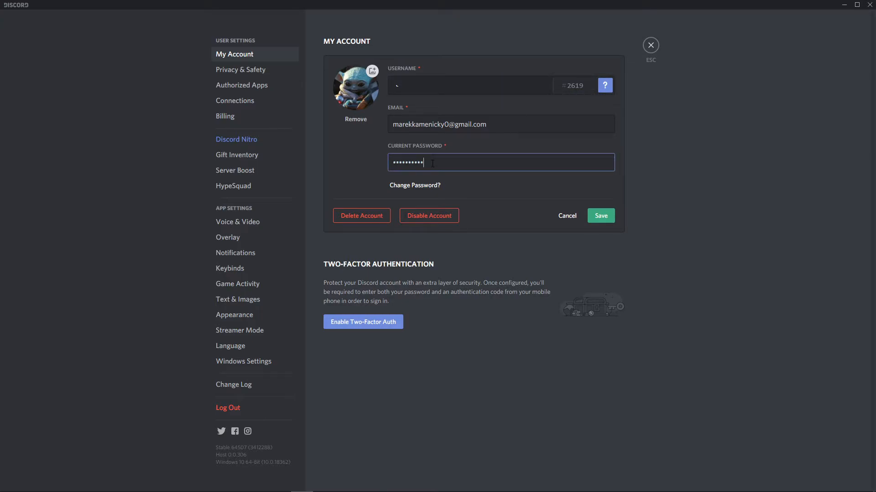
Save the invisible username, get the changing-too-fast error, and return to the chat
click(600, 215)
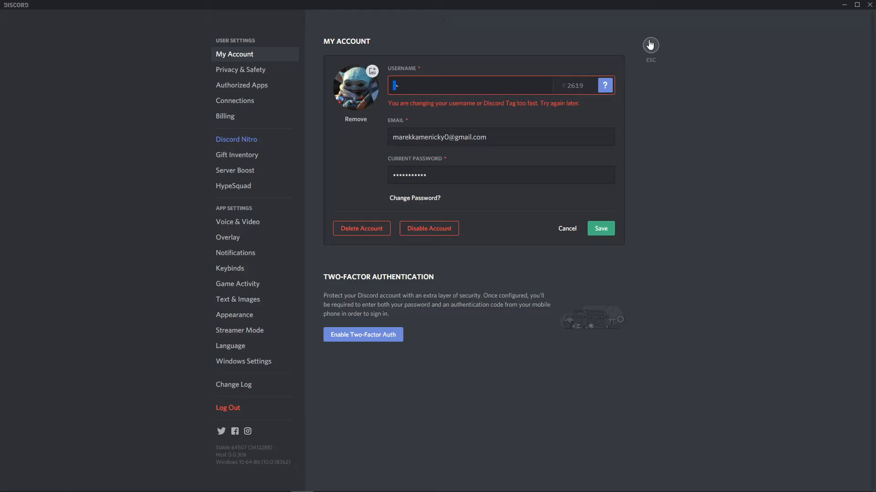
click(650, 44)
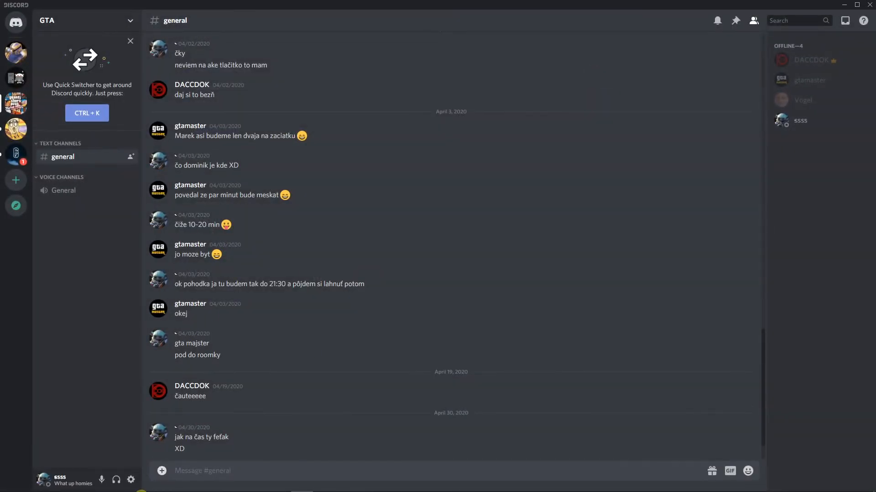
Reopen My Account's Edit form, which still shows the original username
click(130, 481)
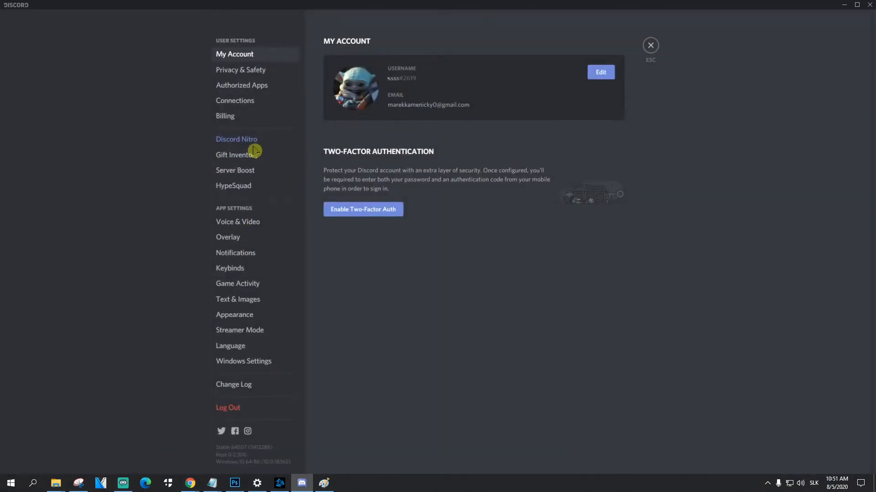
click(601, 72)
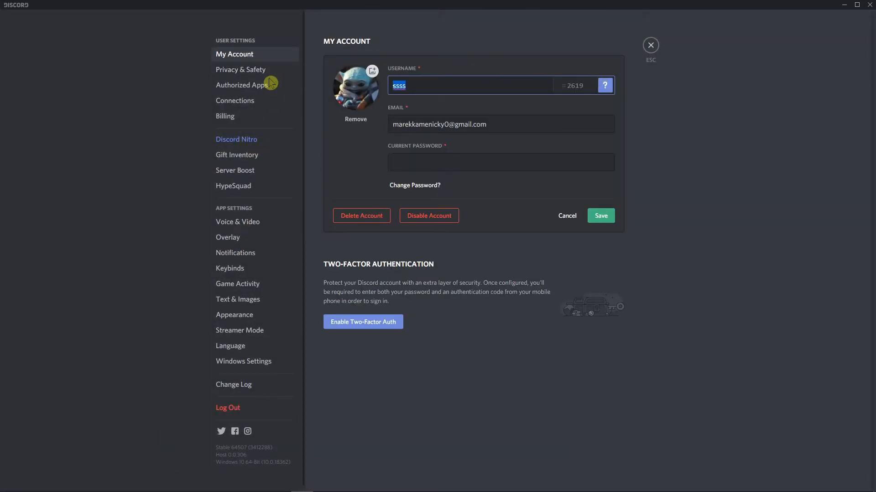
mouse_move(624, 234)
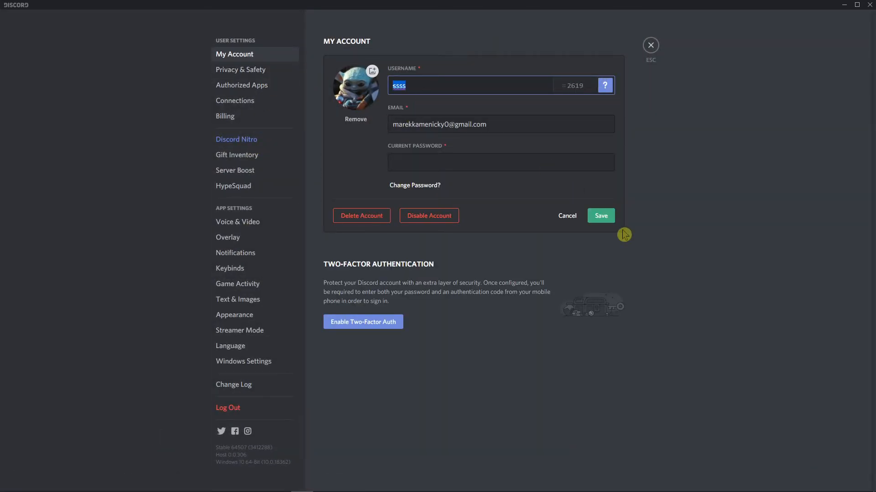